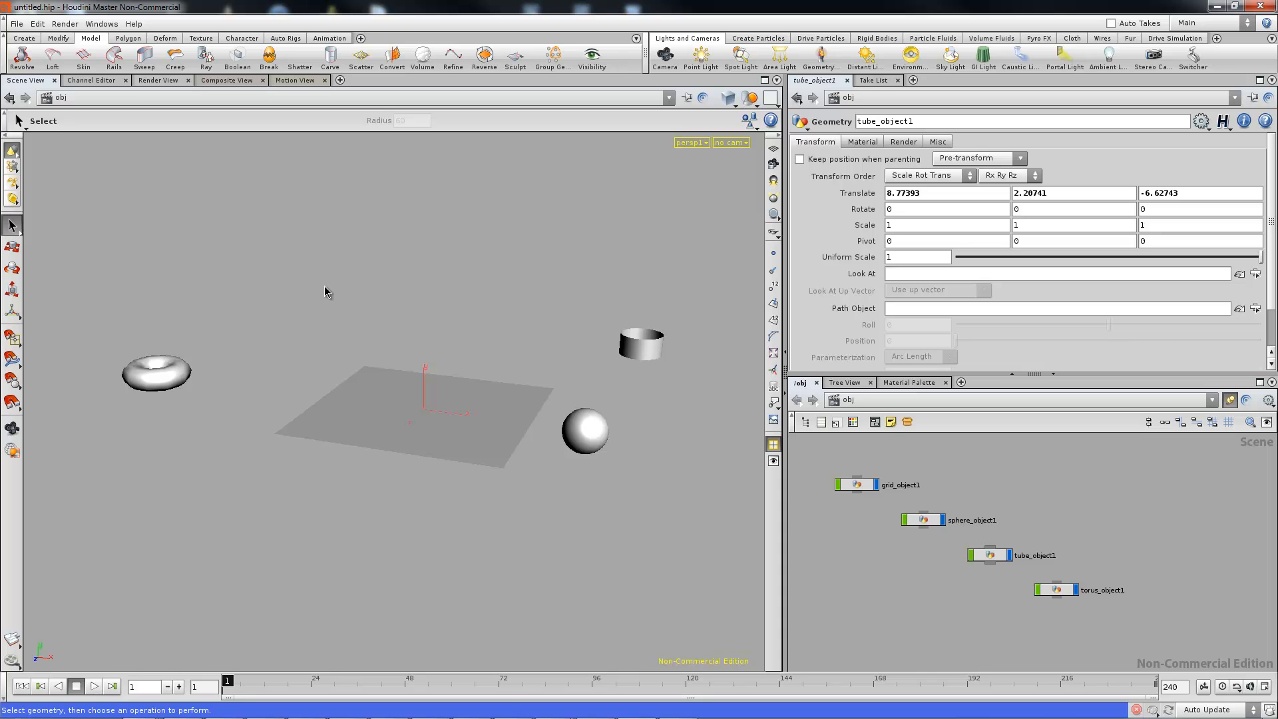
Select the grid and sphere objects in the network view
left_click(585, 431)
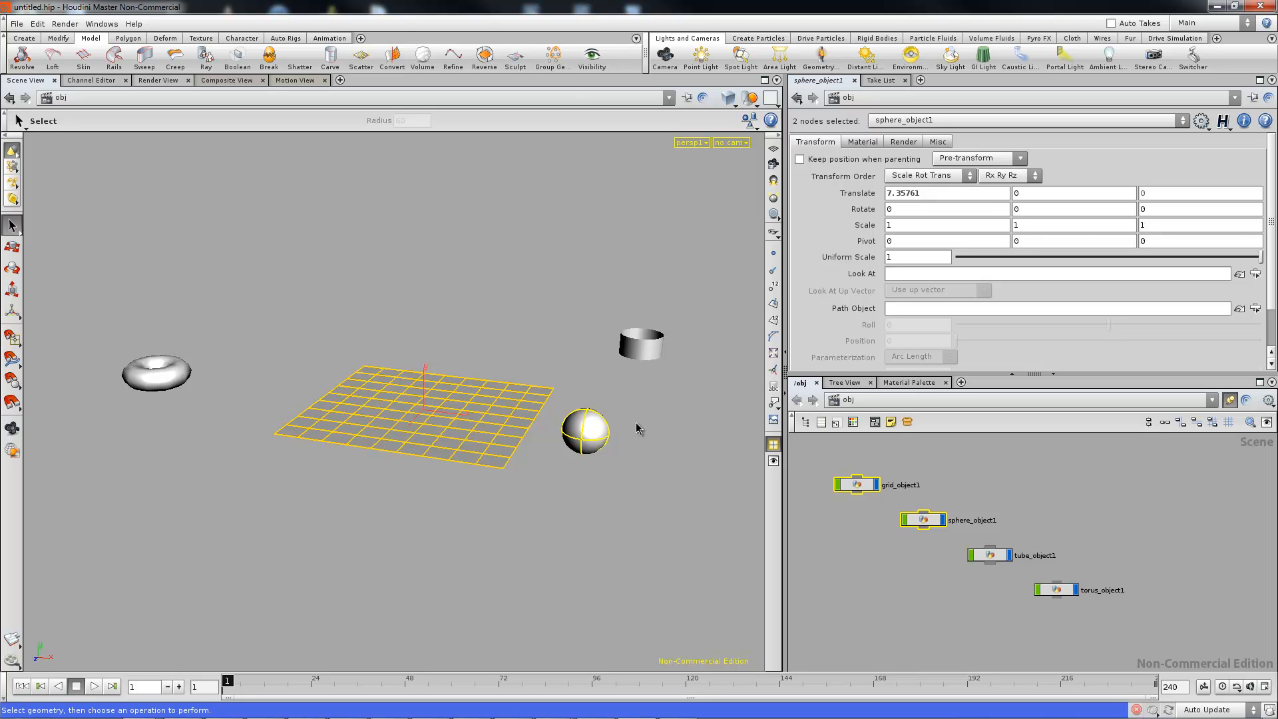
mouse_move(592, 383)
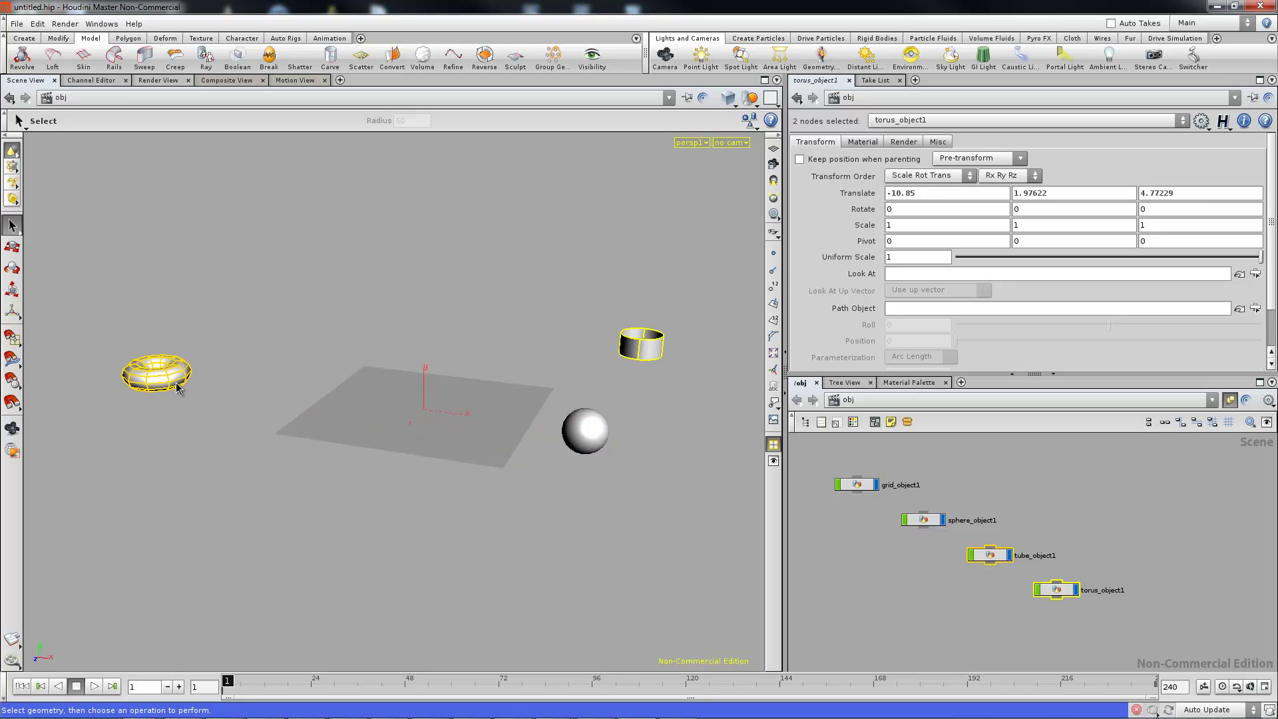
mouse_move(410, 427)
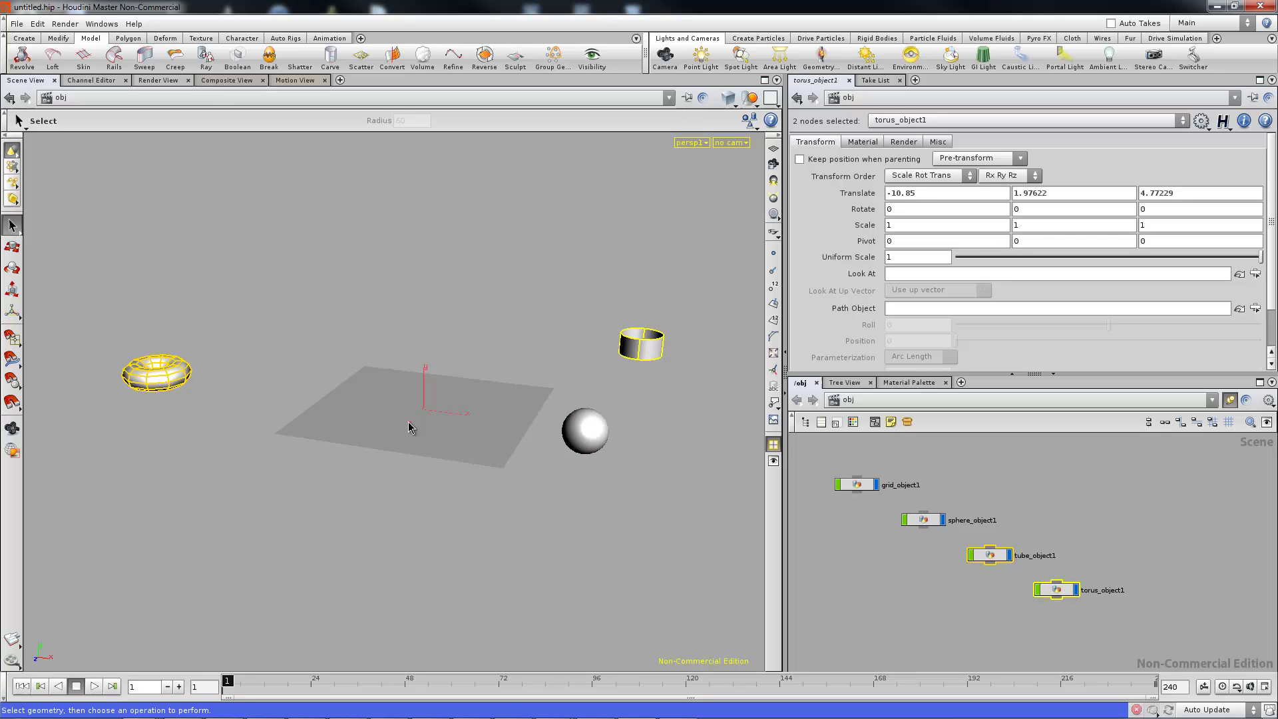
mouse_move(1011, 558)
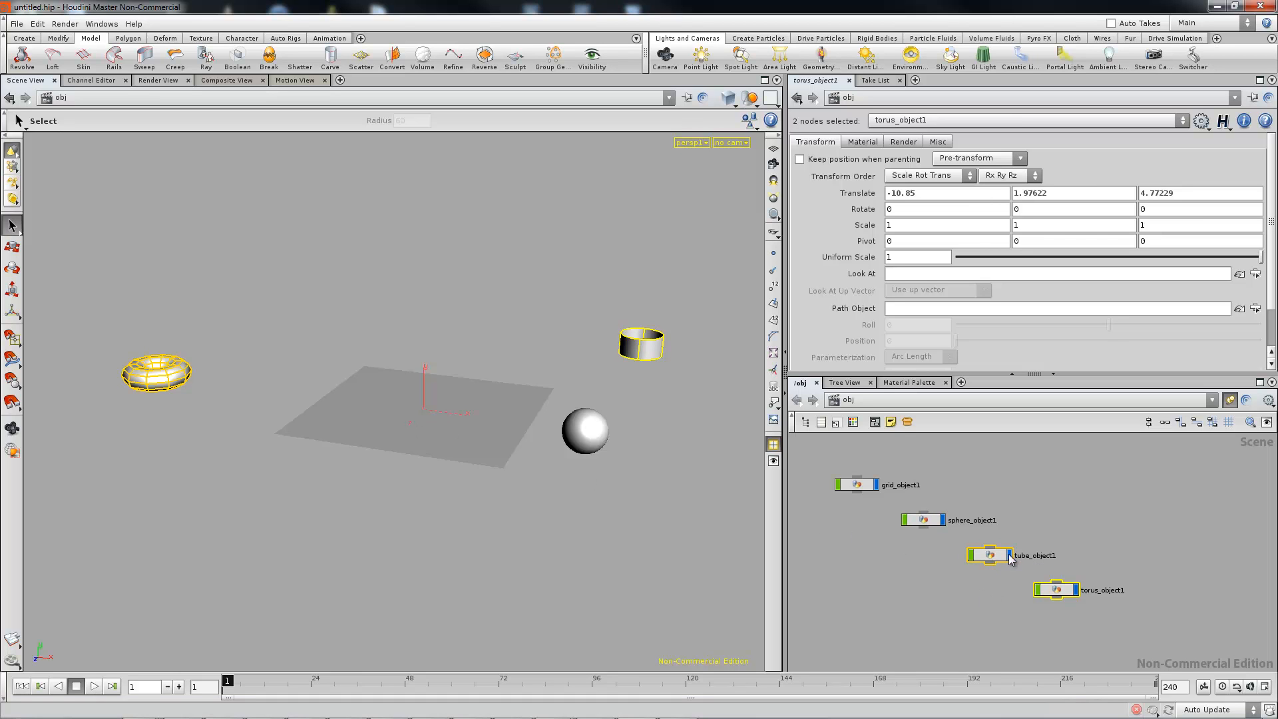
mouse_move(1031, 575)
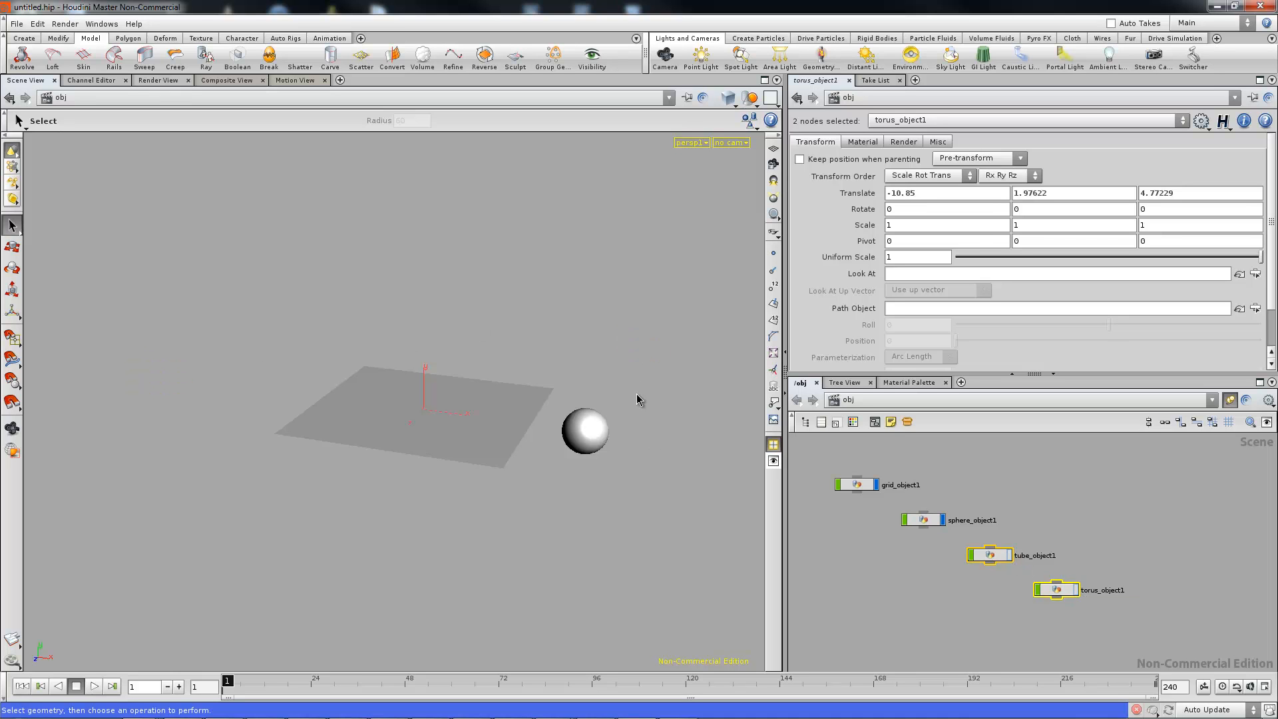
mouse_move(463, 402)
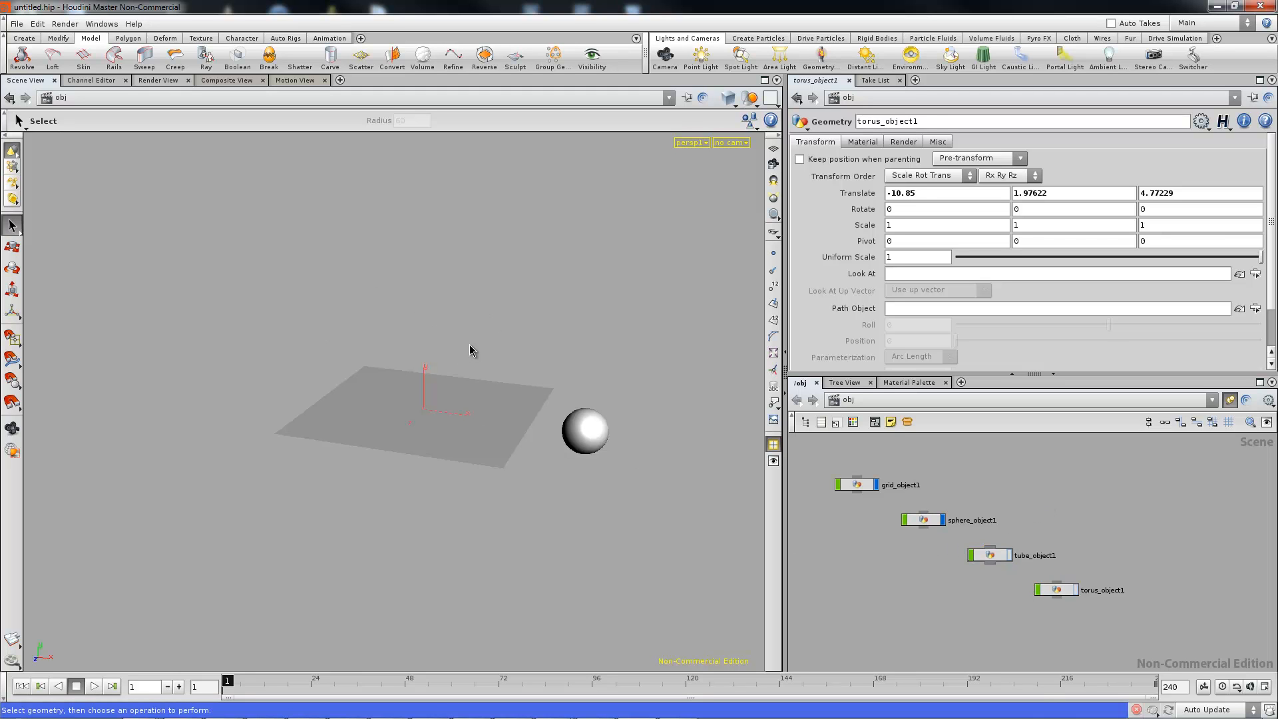
mouse_move(1107, 638)
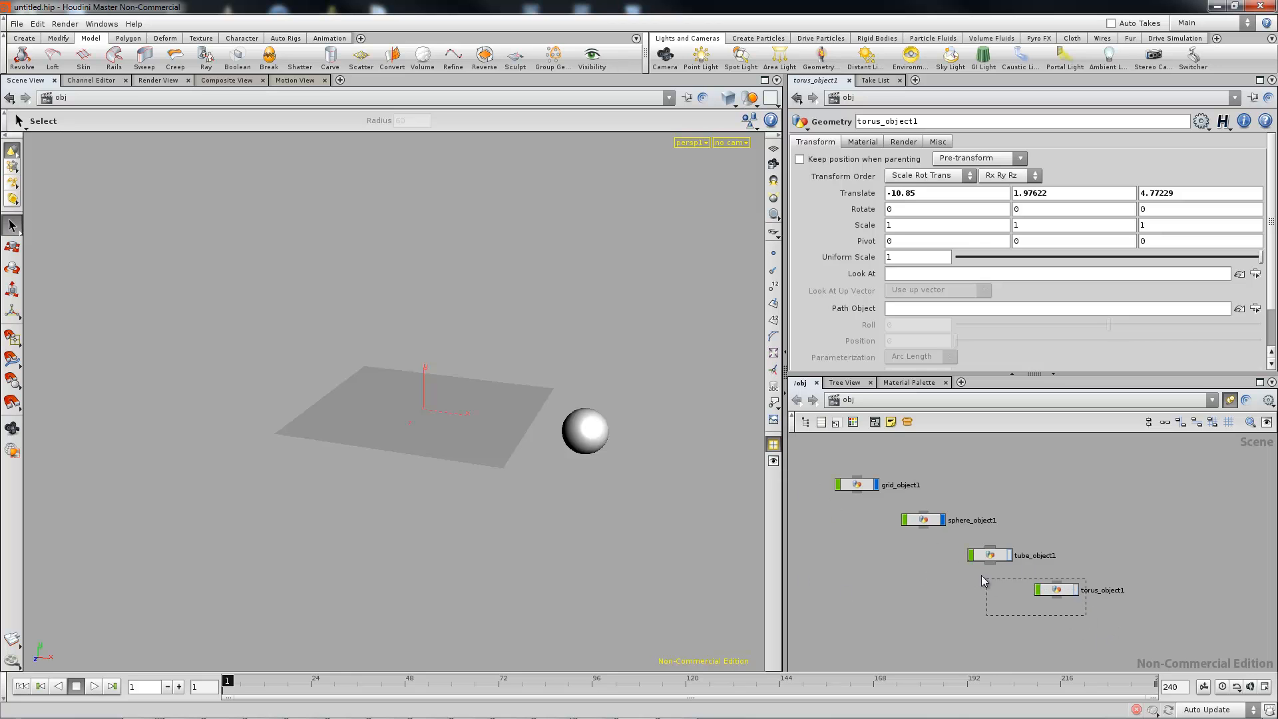
Select torus and tube, restore their display flags, then clear the selection
left_click(990, 555)
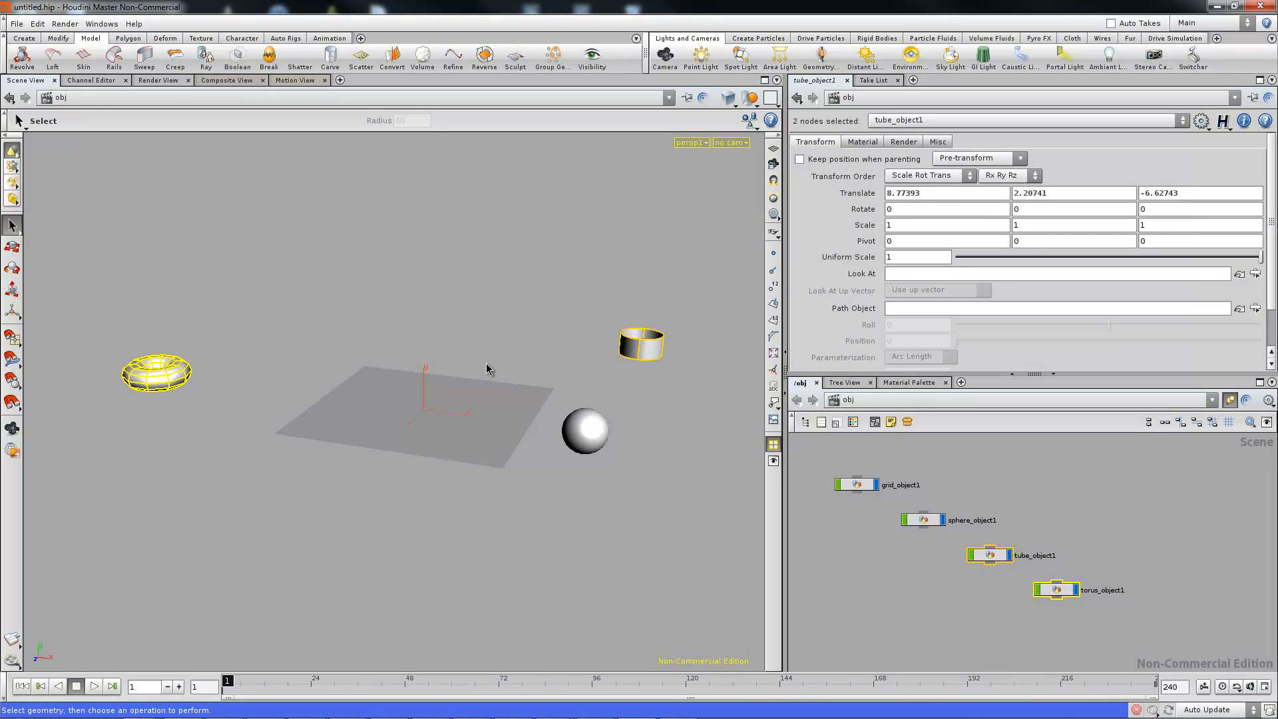
mouse_move(612, 436)
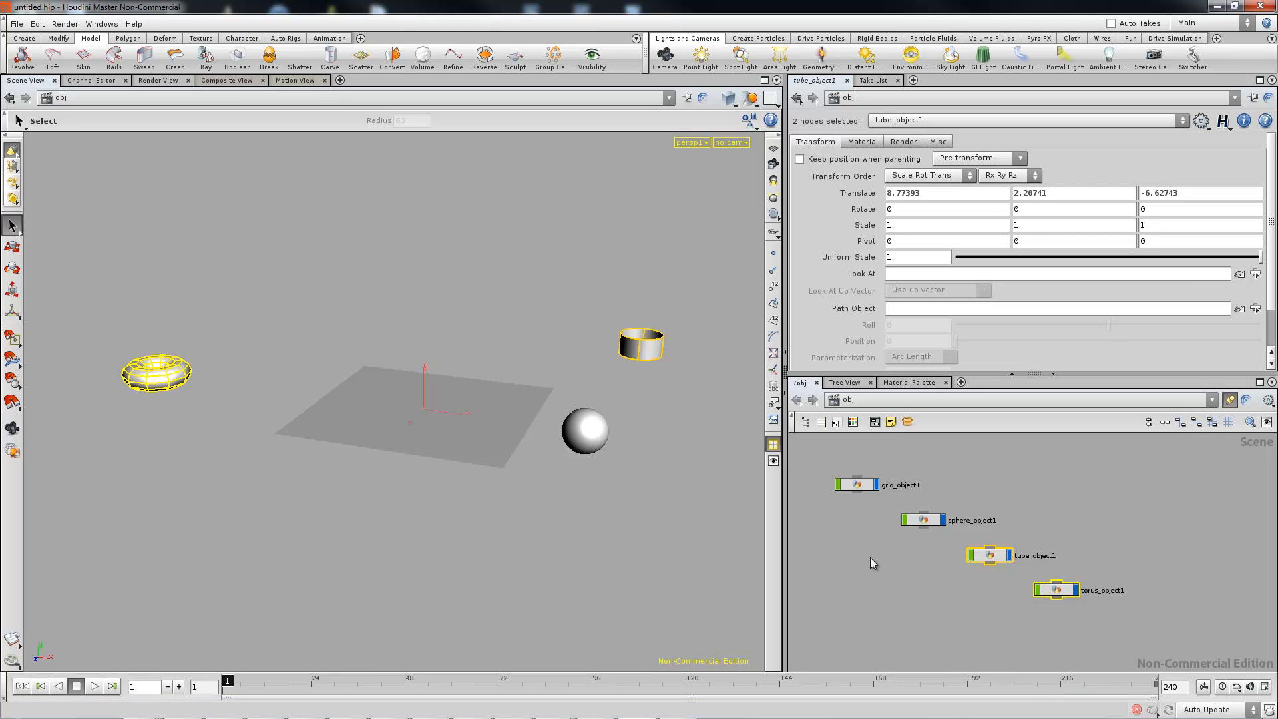
left_click(429, 331)
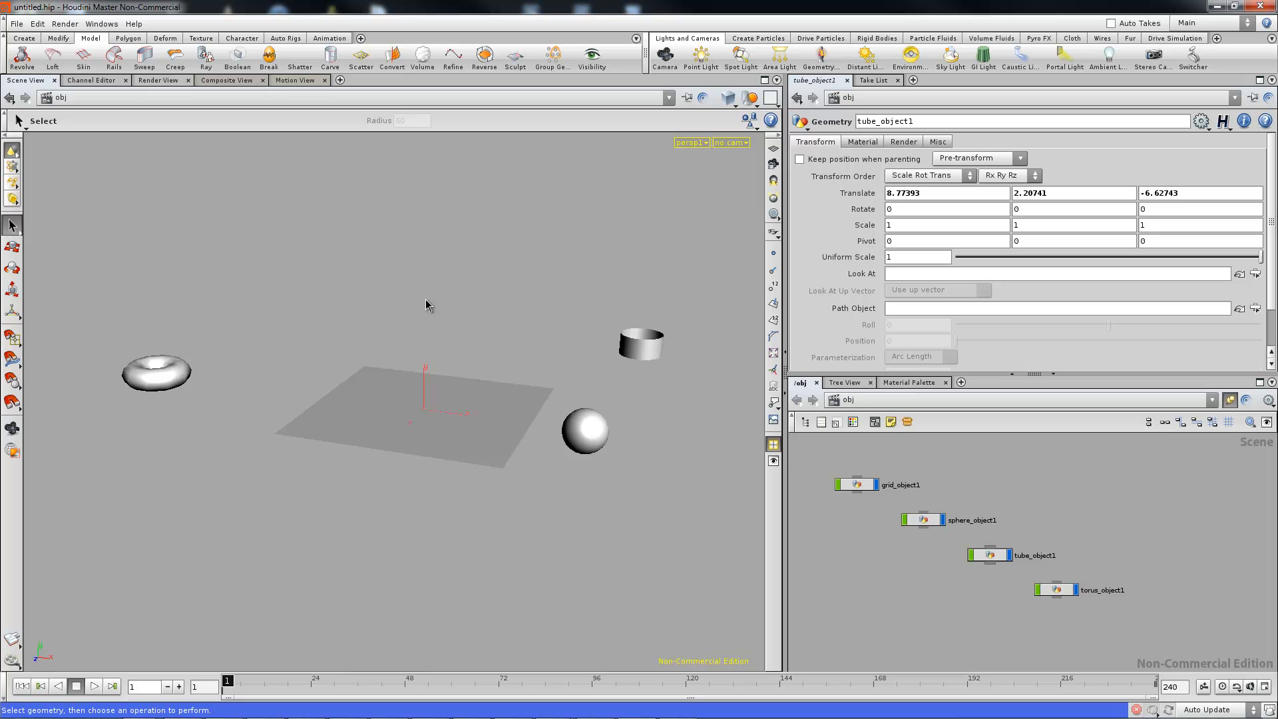
mouse_move(401, 303)
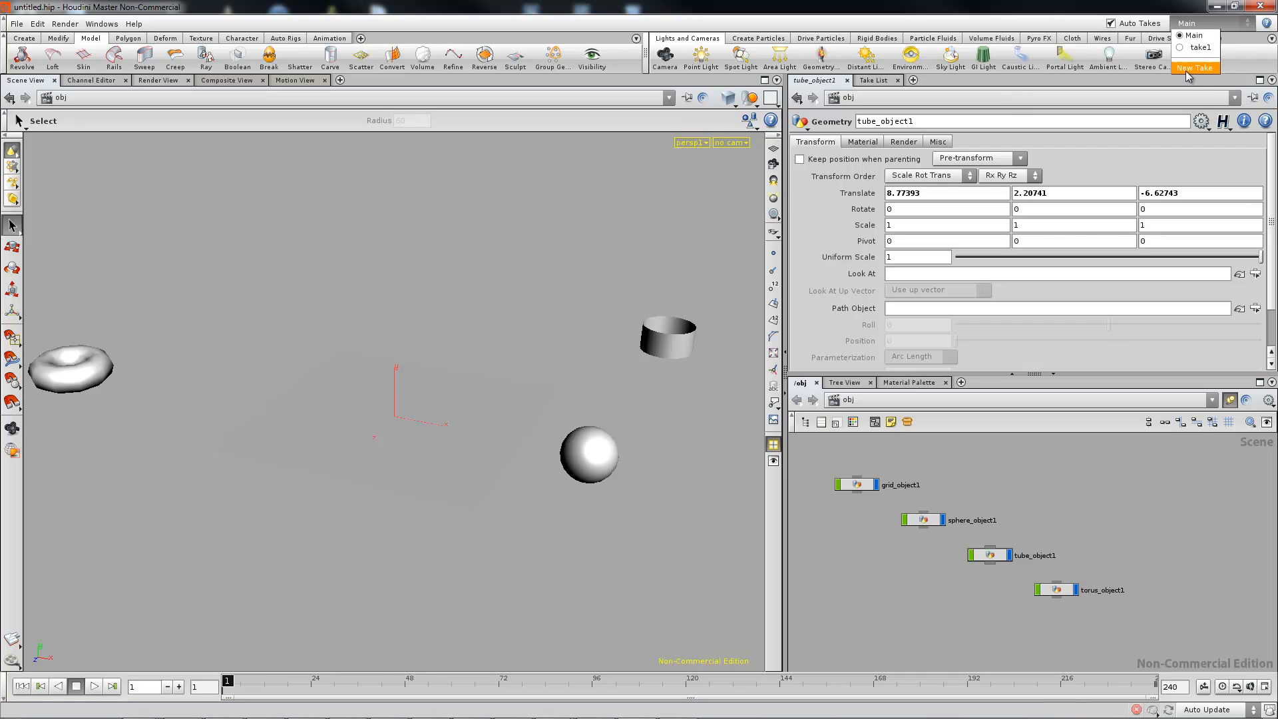
Create take2 with torus and tube hidden, then bring up the take list
left_click(1198, 68)
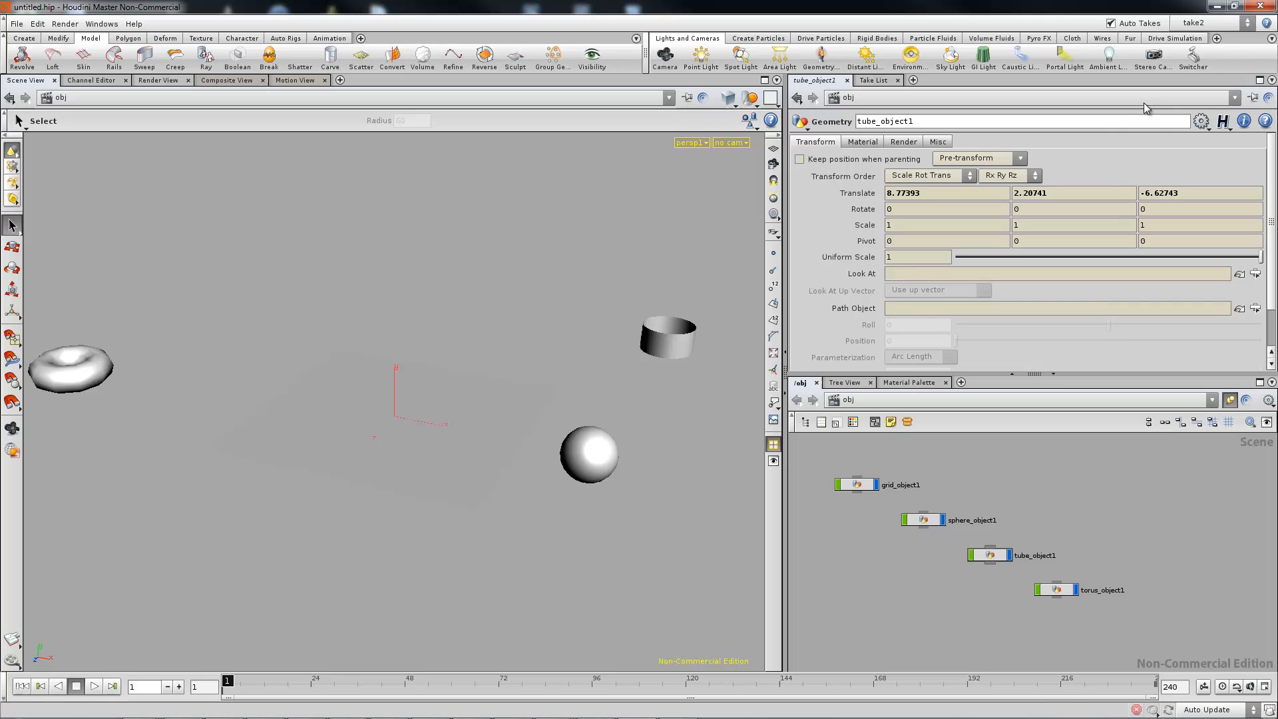
mouse_move(1191, 54)
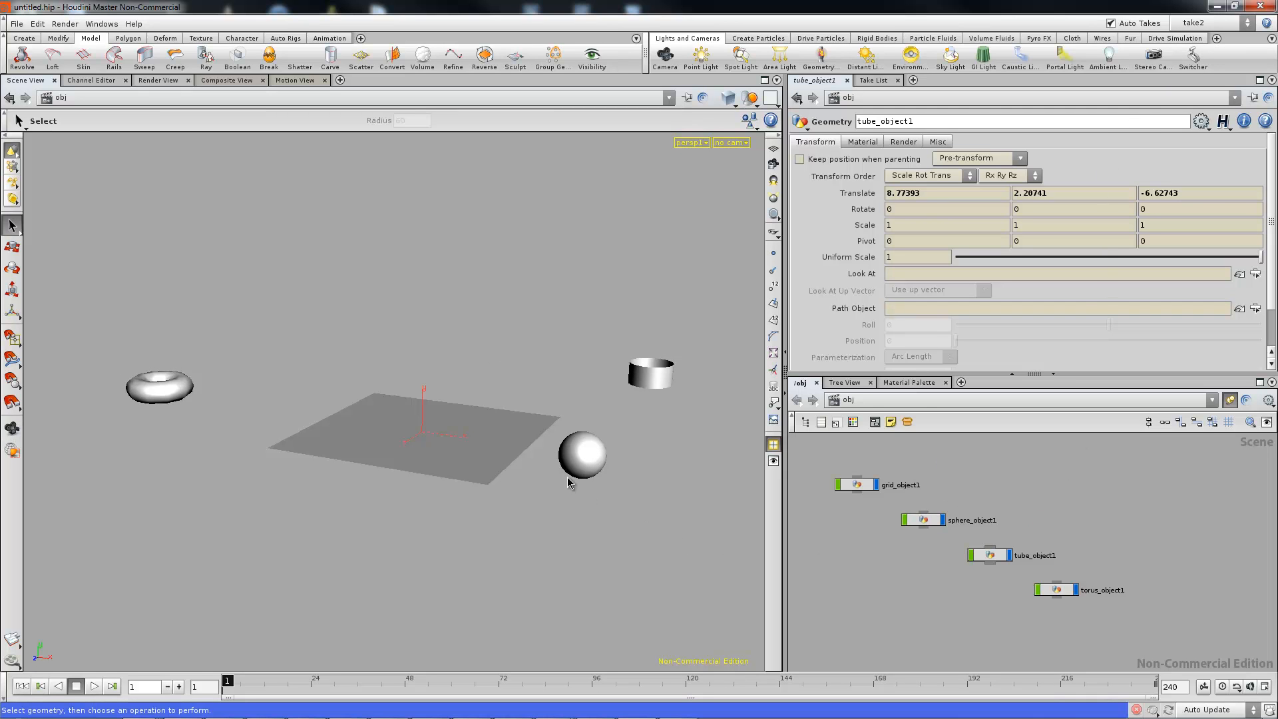
mouse_move(648, 515)
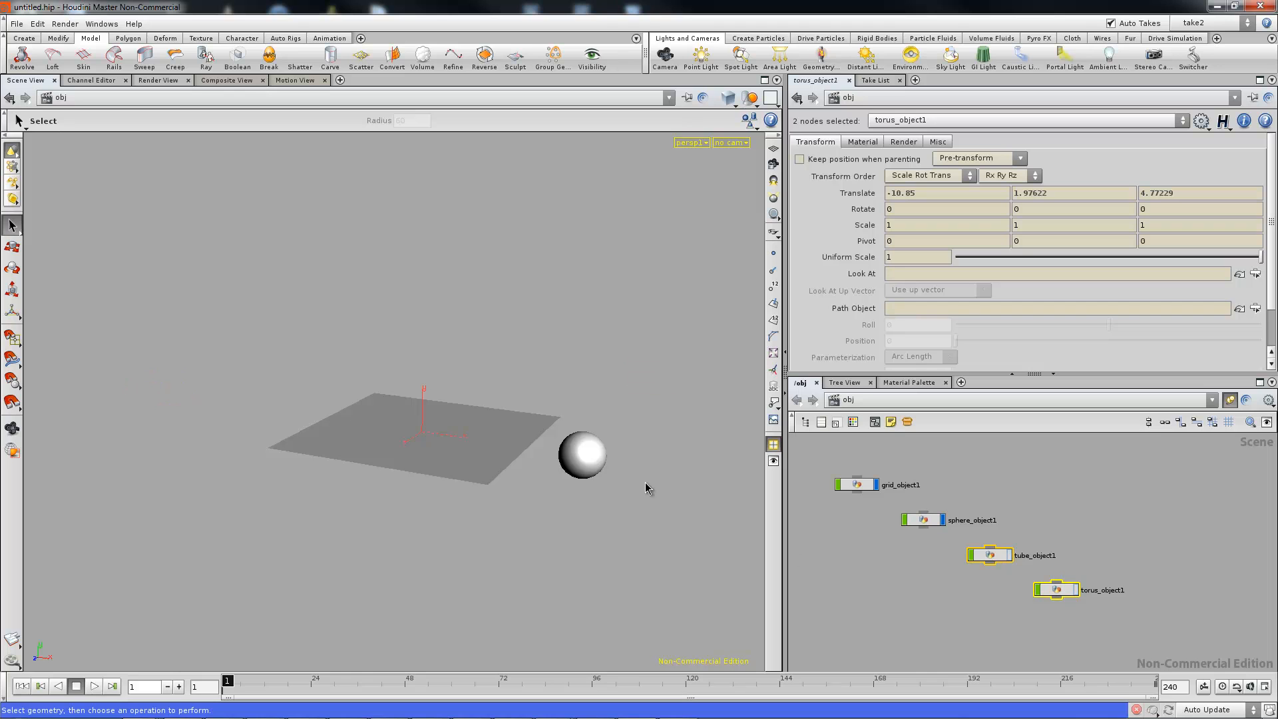
mouse_move(668, 376)
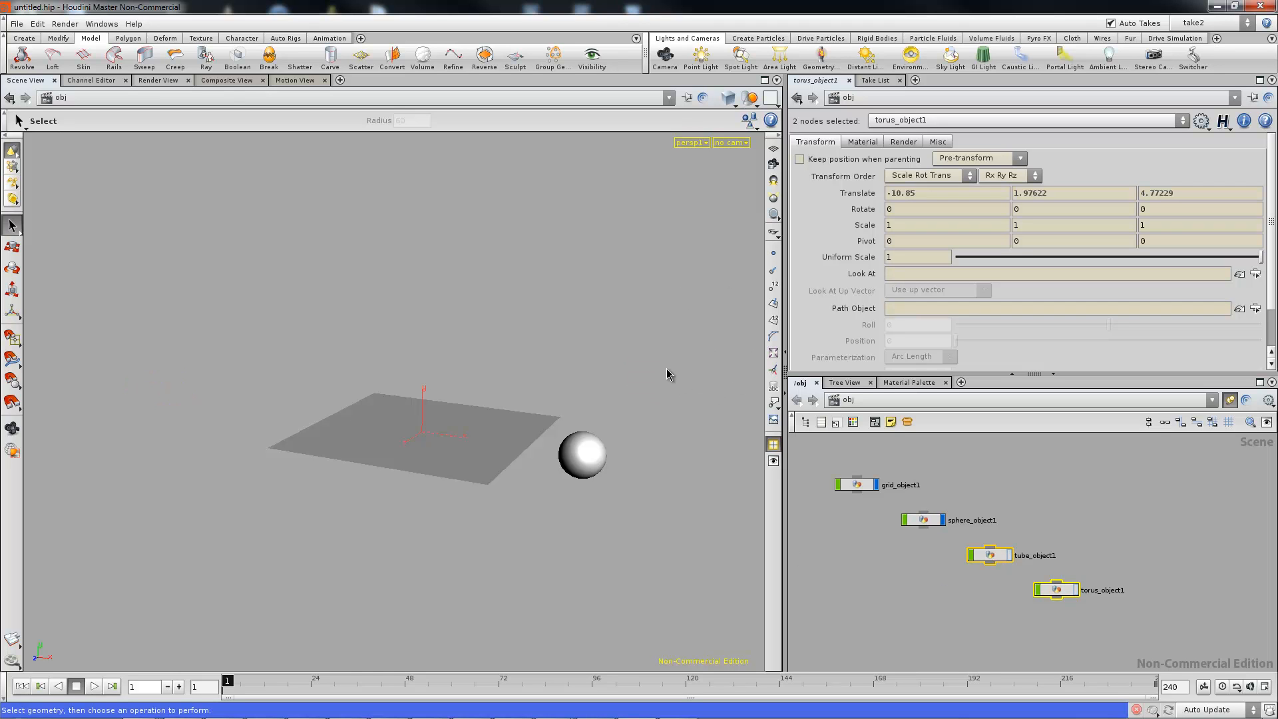
mouse_move(952, 553)
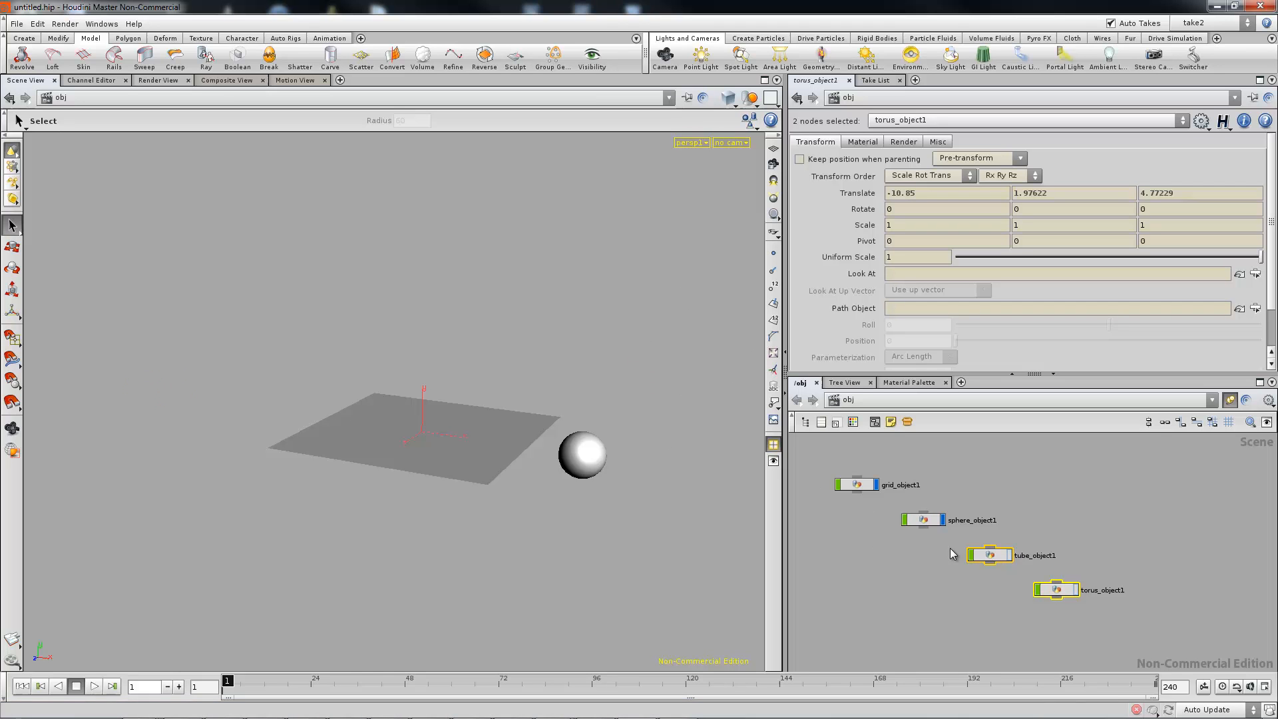
left_click(1206, 21)
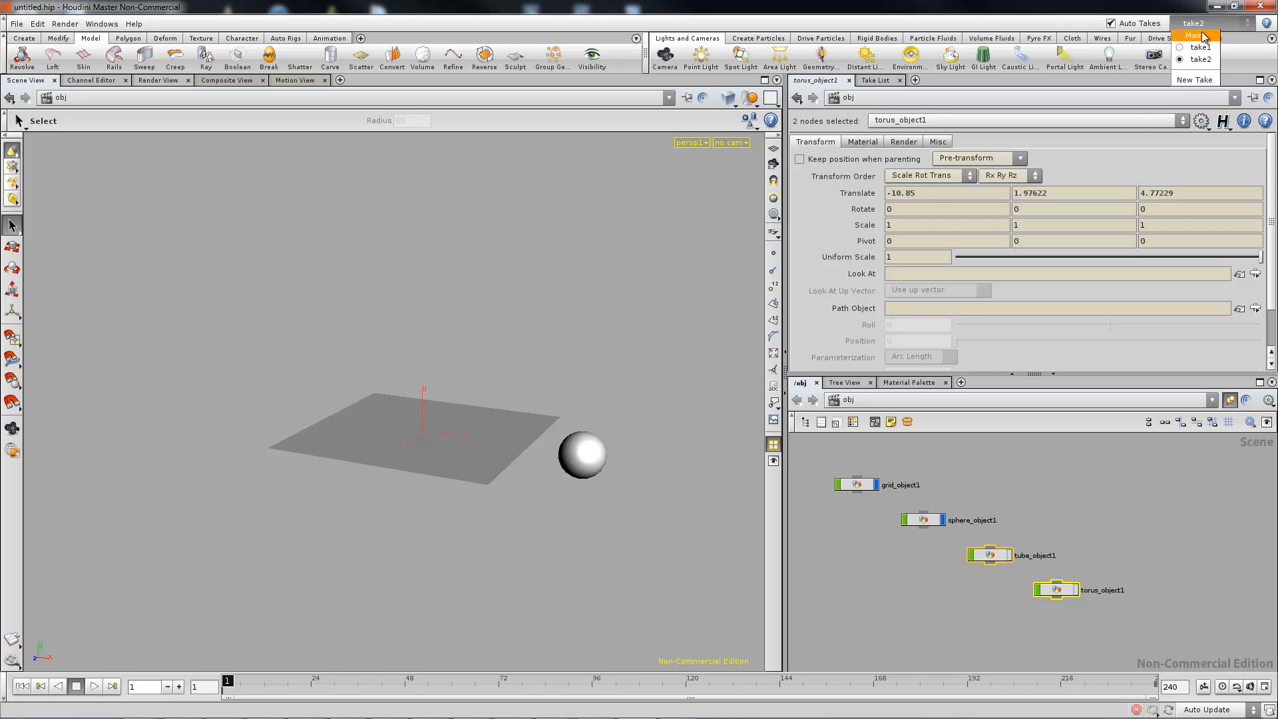
Switch back to the Main take so torus and tube show again
left_click(1196, 29)
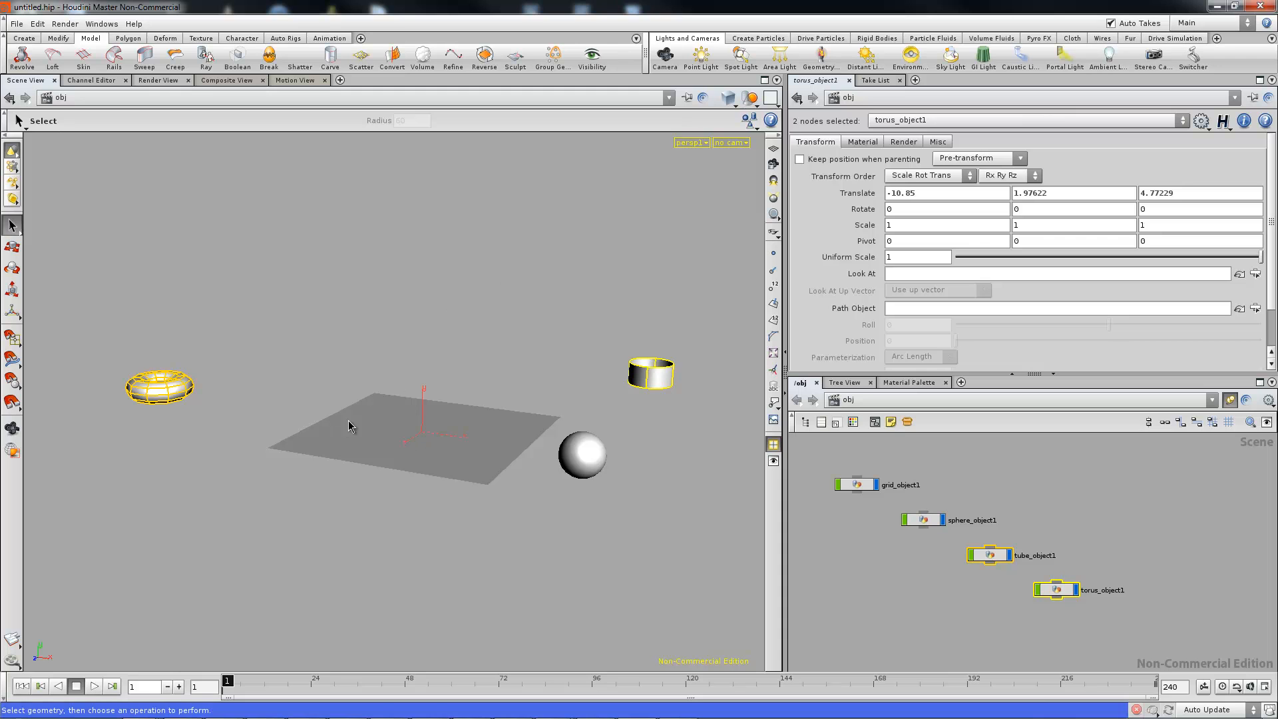
mouse_move(554, 471)
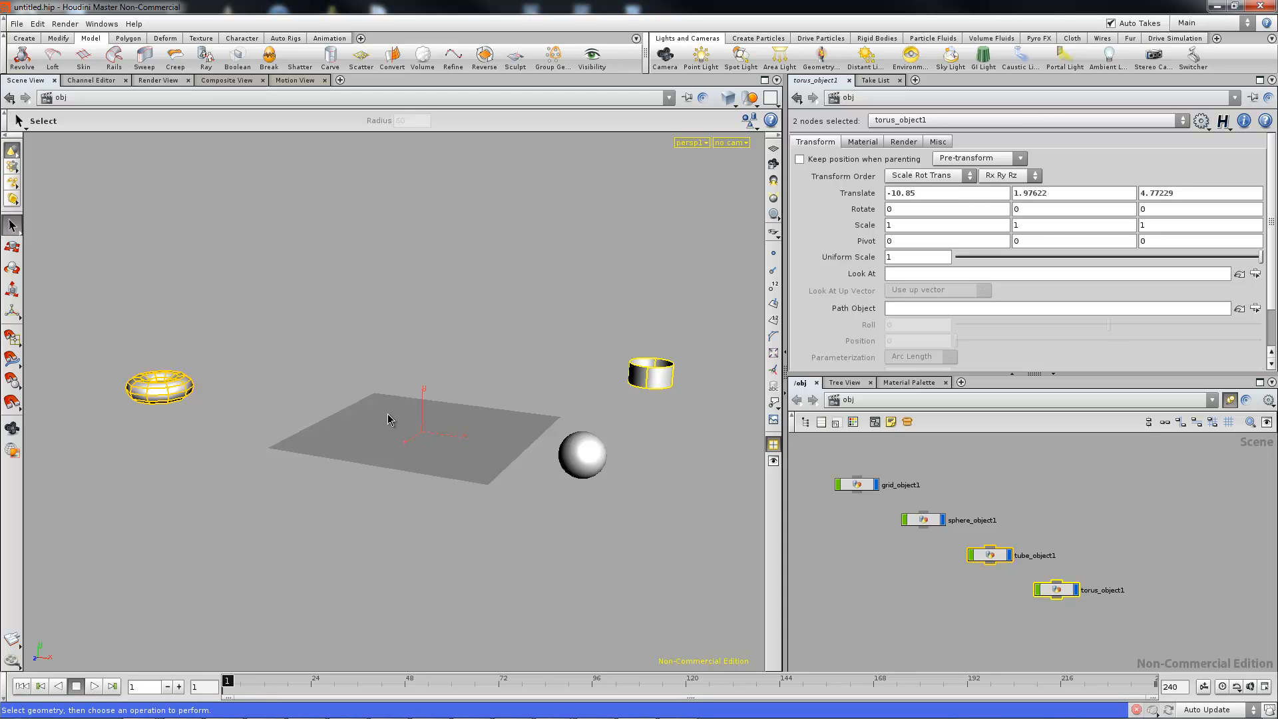
mouse_move(1139, 78)
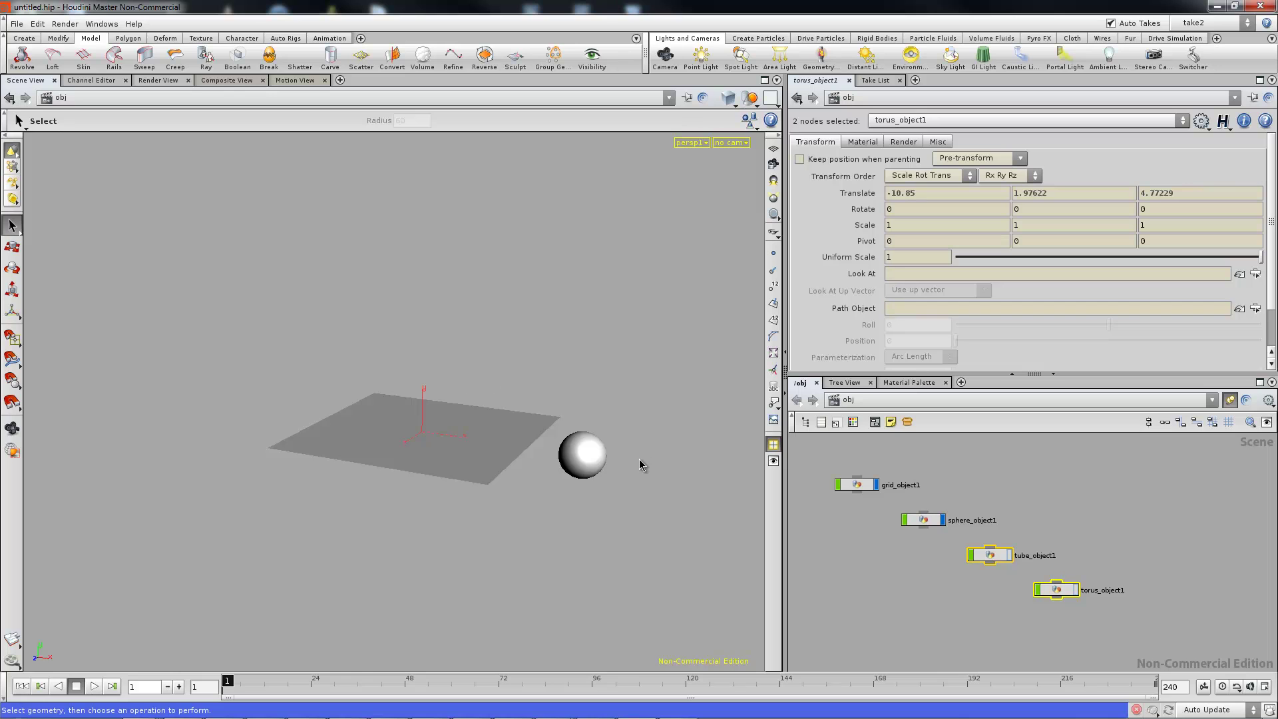
mouse_move(536, 434)
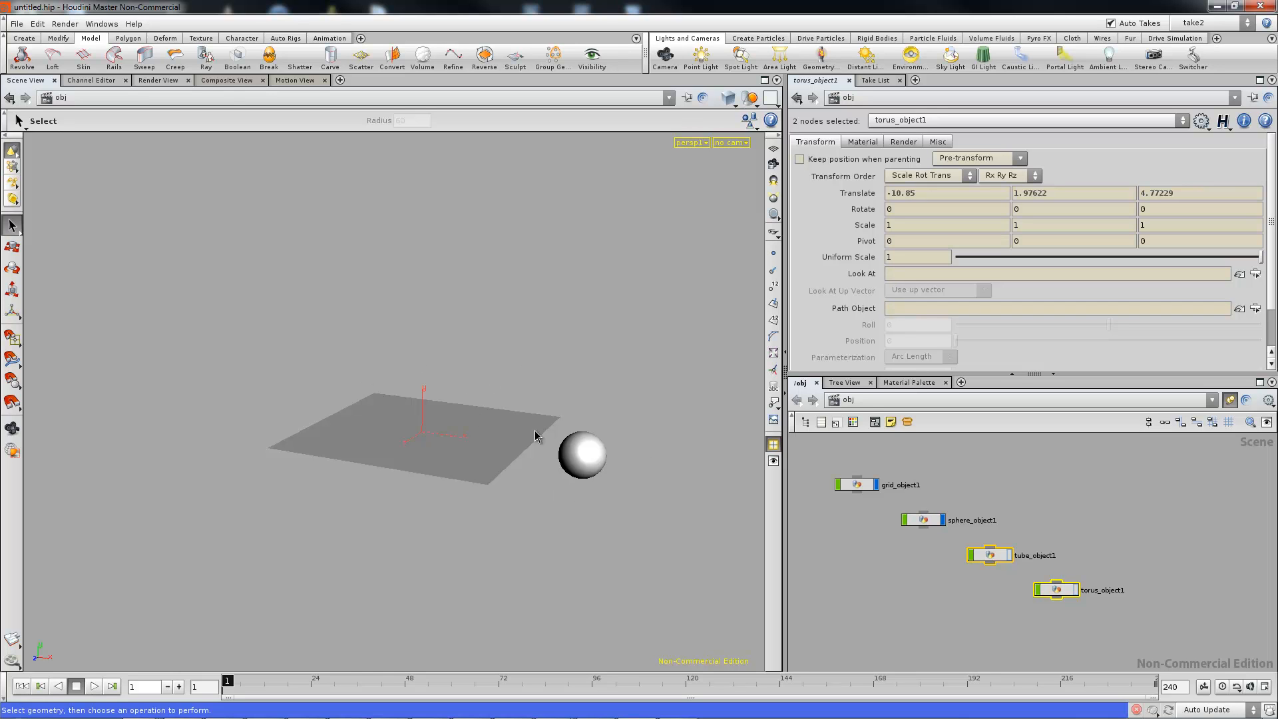
mouse_move(541, 421)
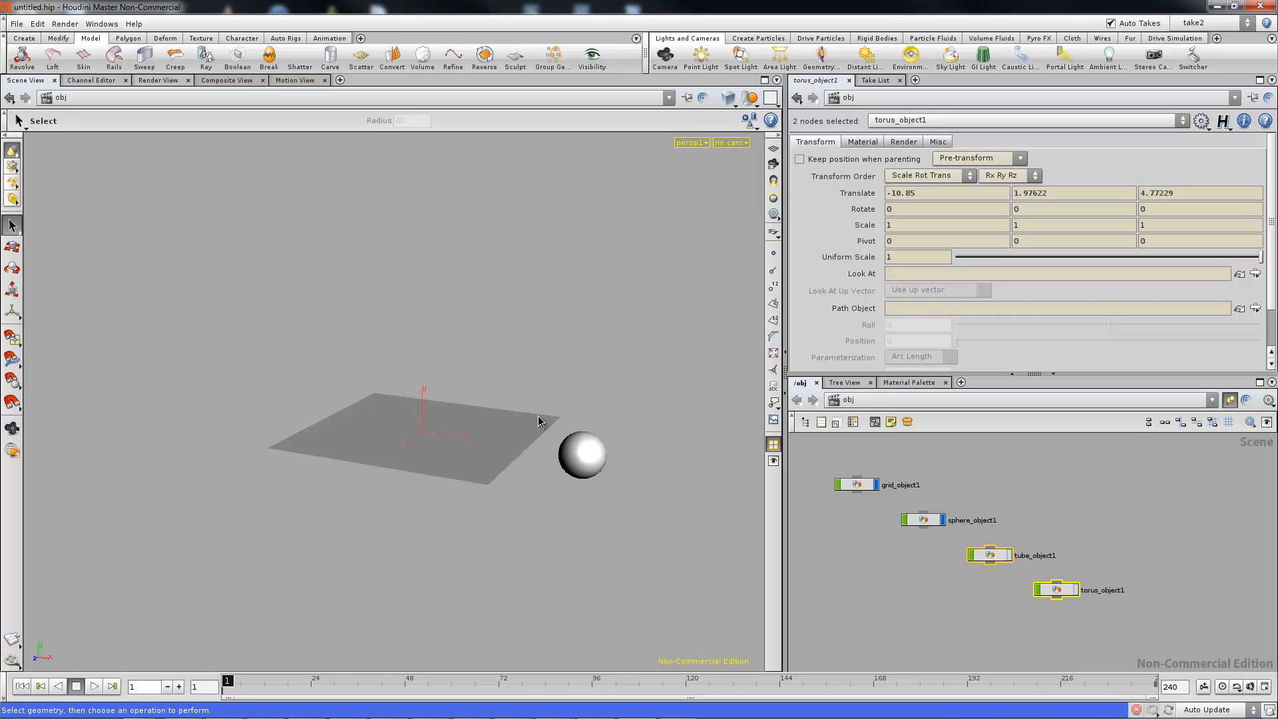
mouse_move(682, 475)
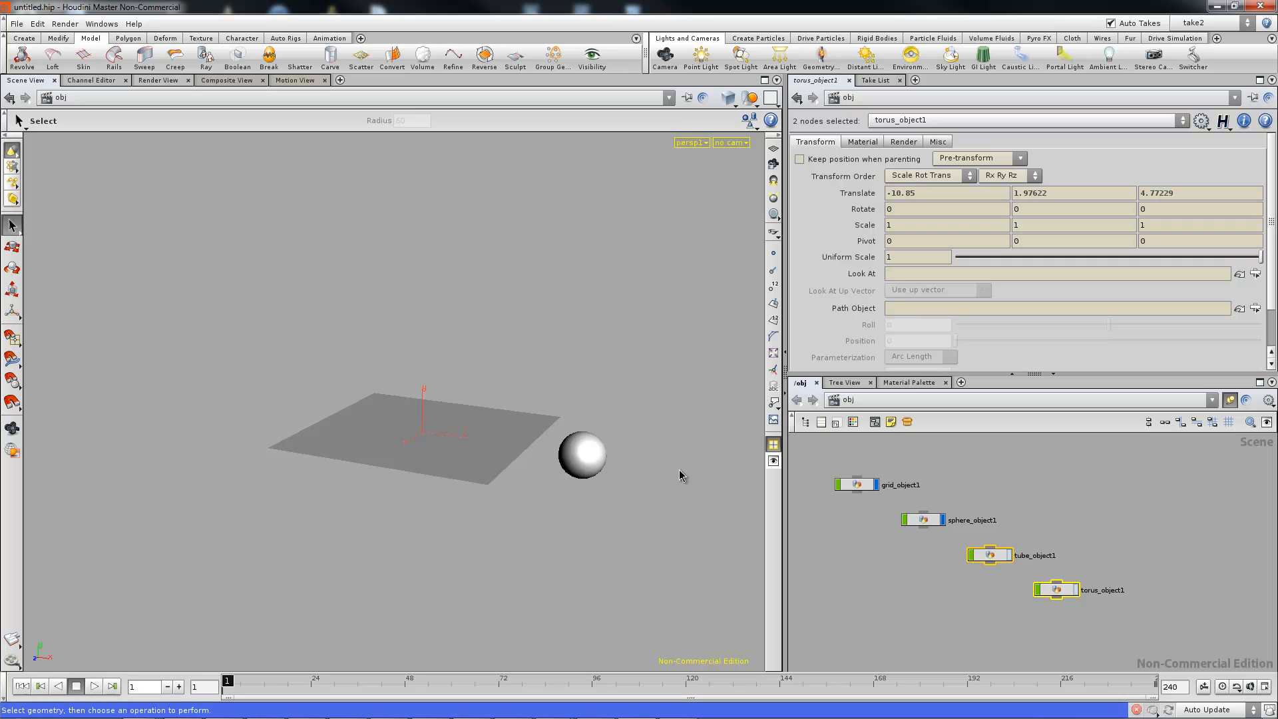
mouse_move(1216, 24)
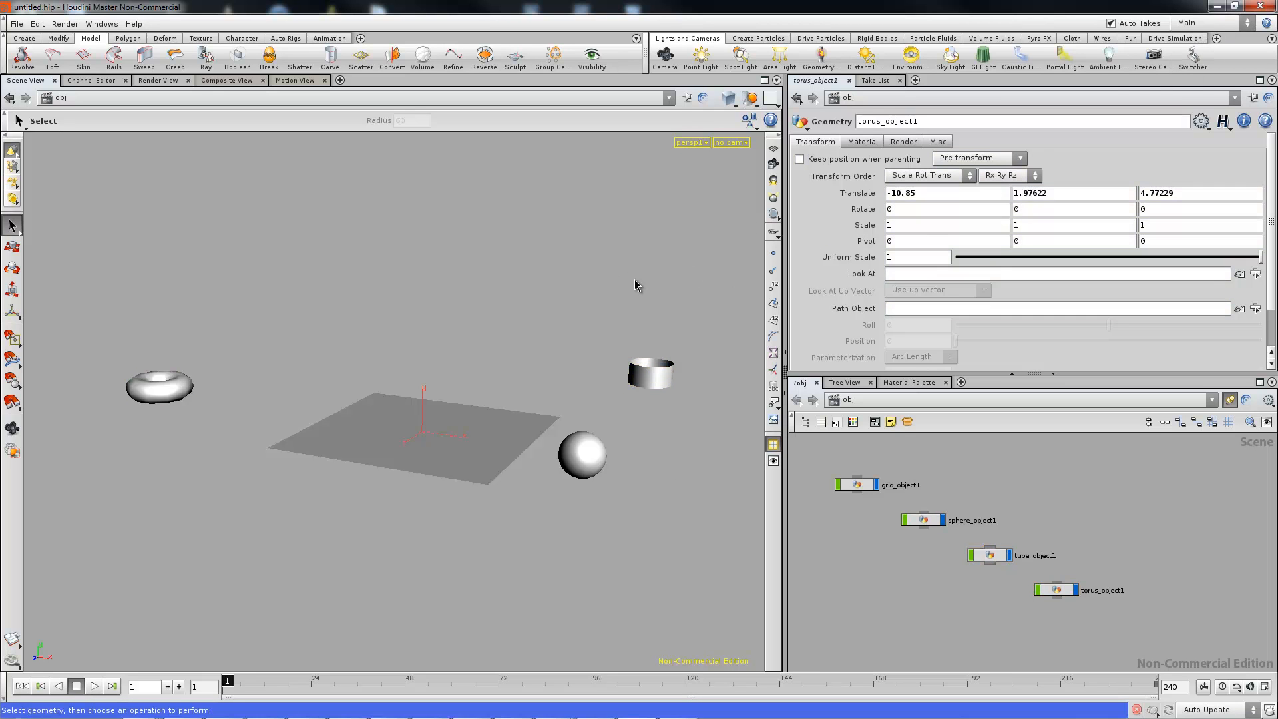
mouse_move(333, 309)
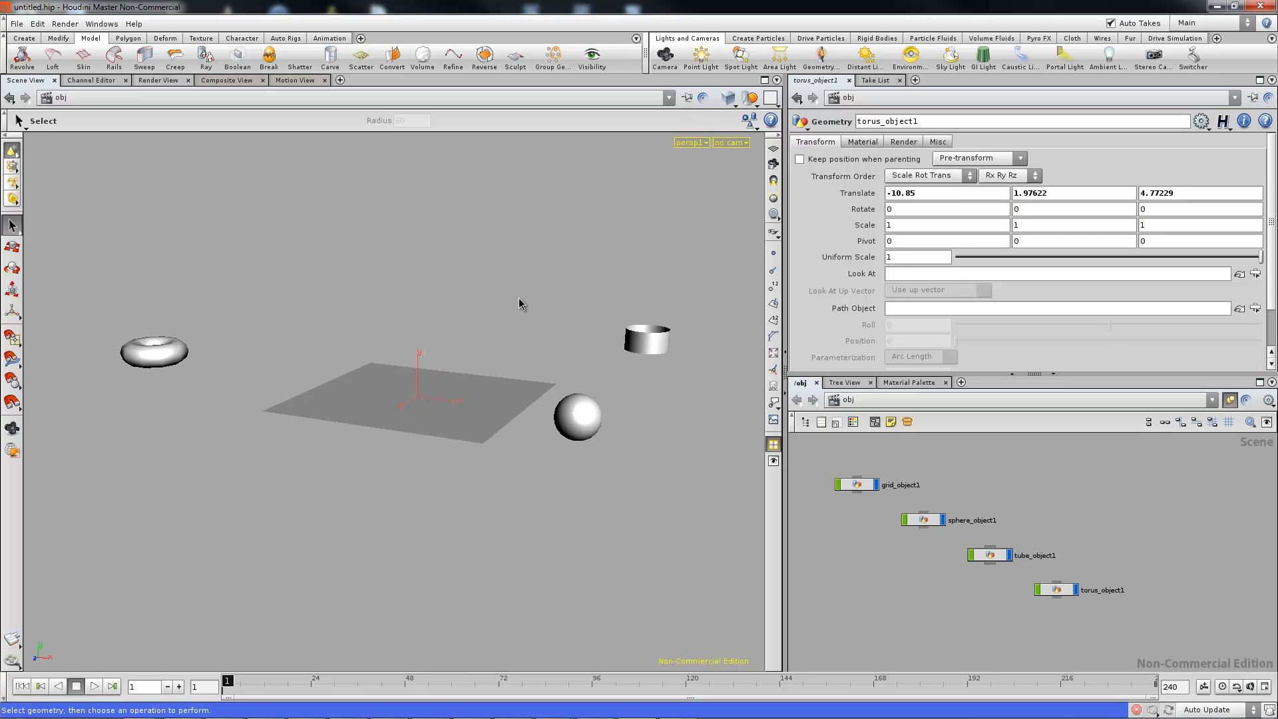
Add a Bundle List pane, create bundle1, and add torus and tube to it
left_click(961, 383)
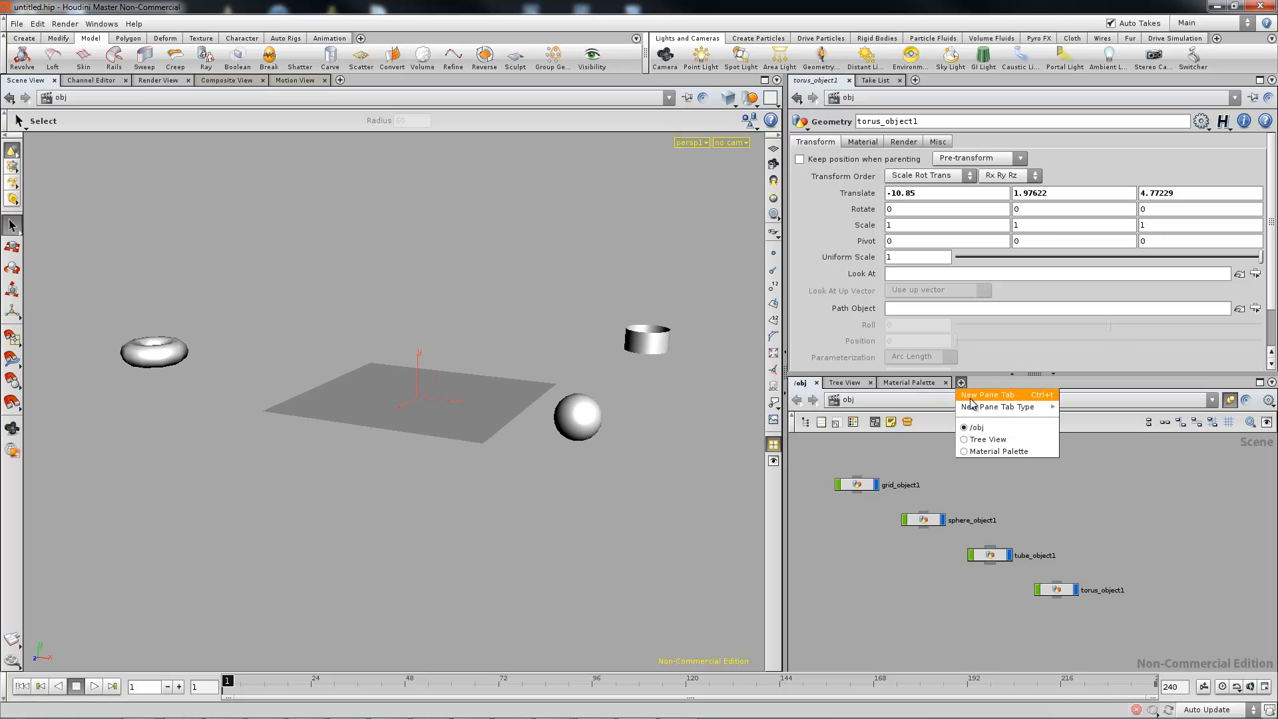
mouse_move(996, 407)
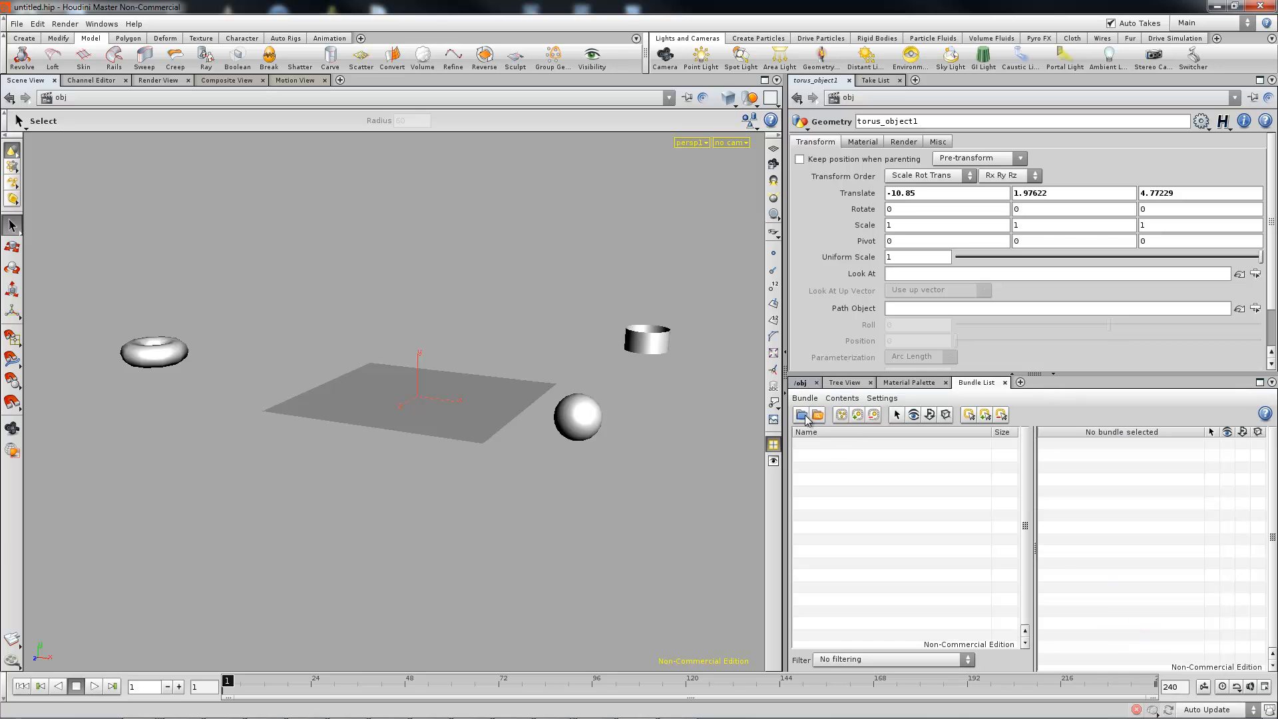
left_click(800, 416)
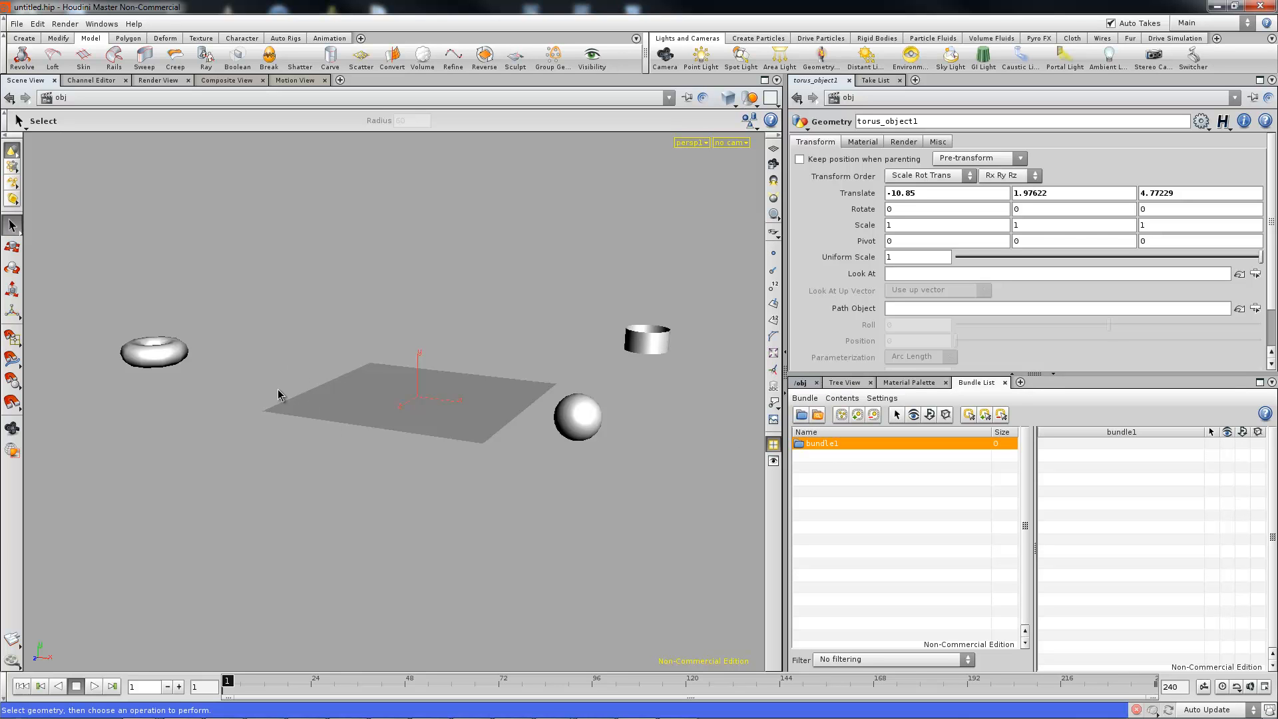
mouse_move(171, 411)
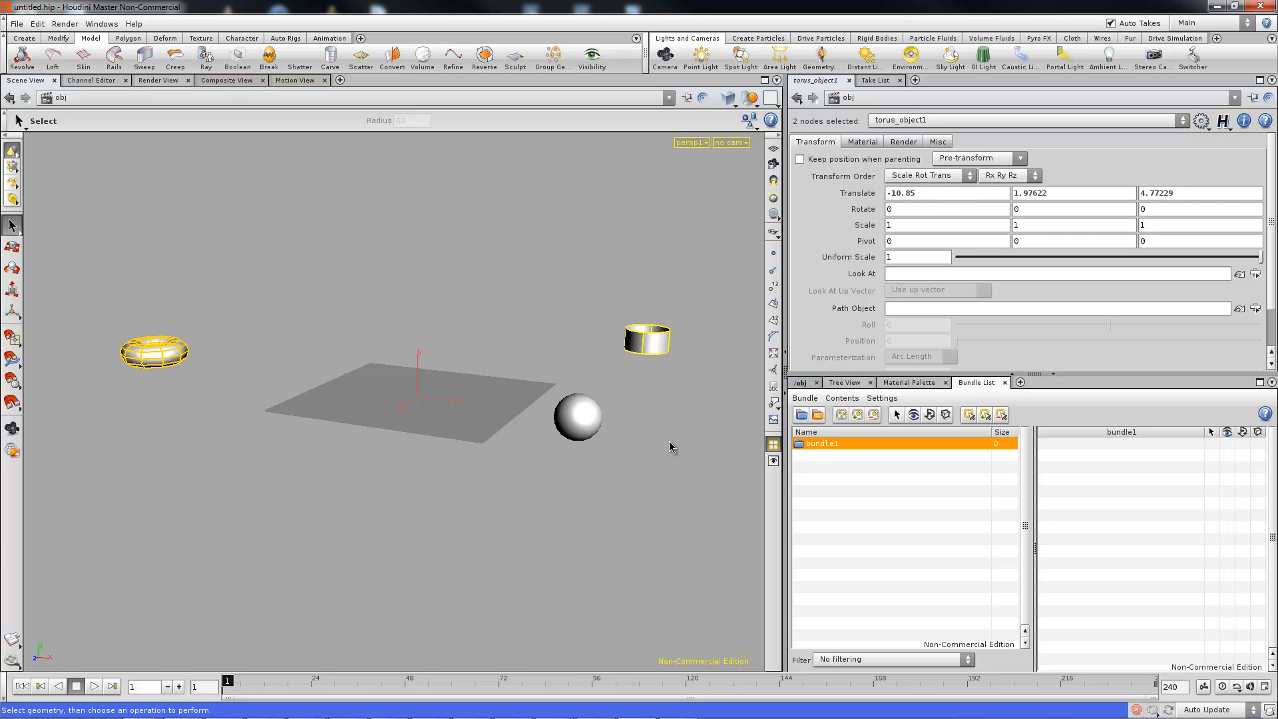
mouse_move(728, 317)
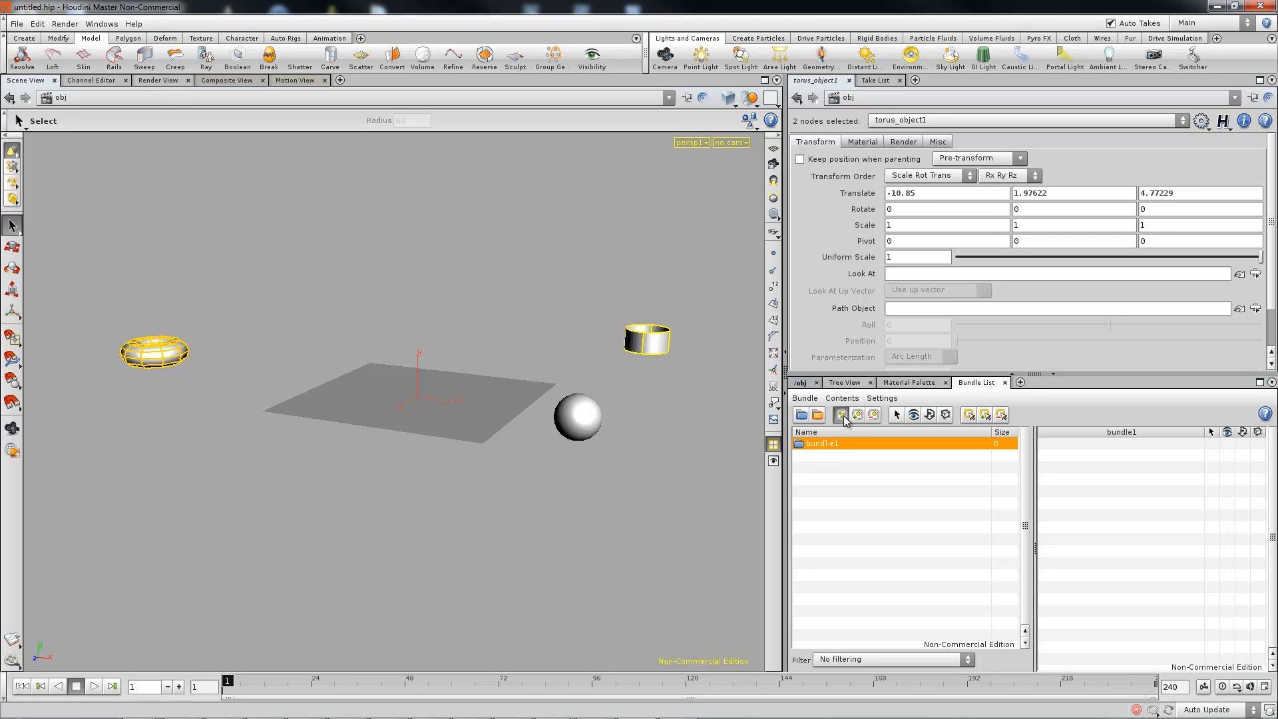
left_click(841, 416)
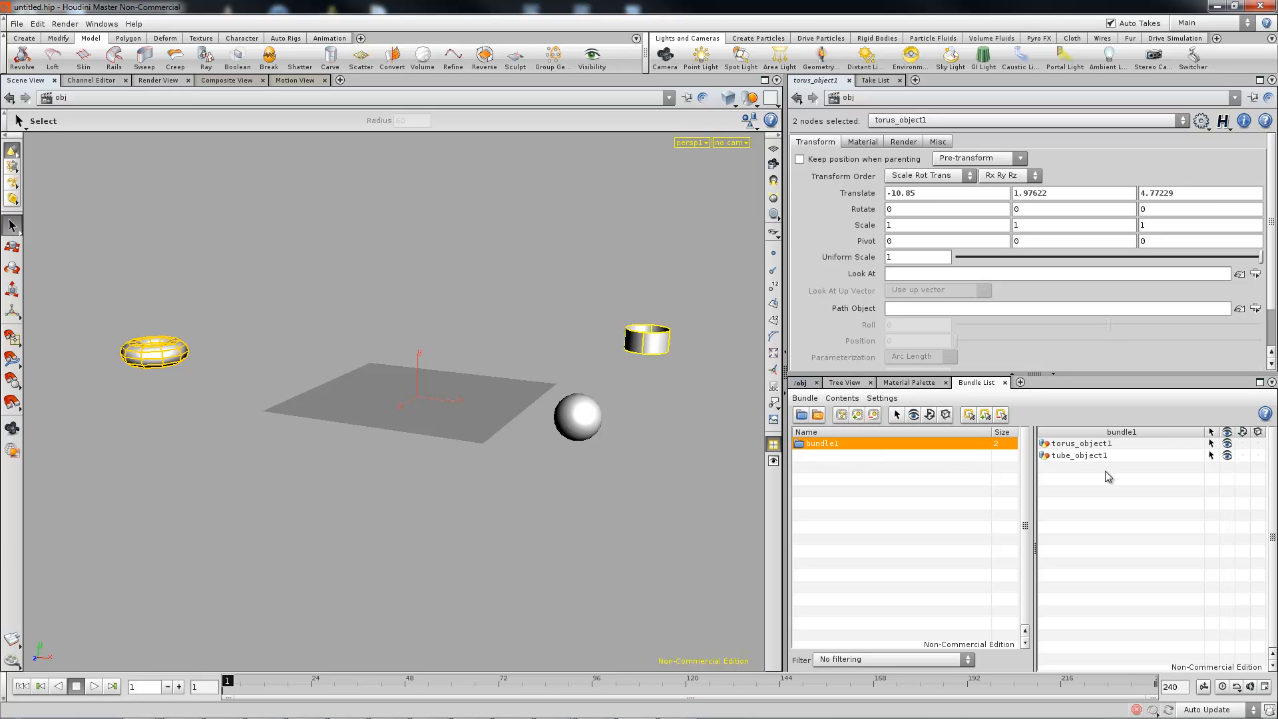